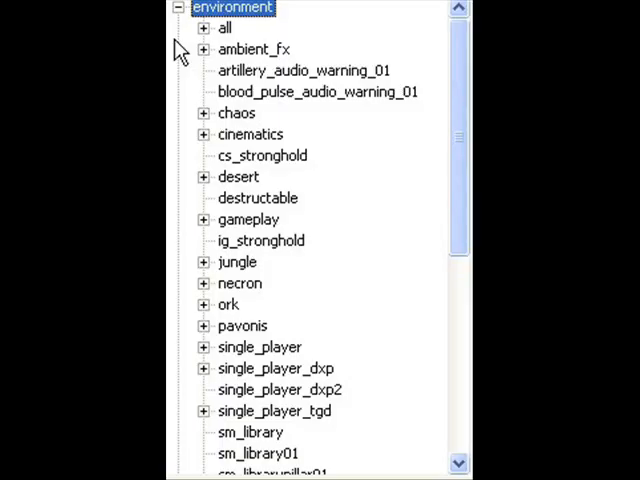
Expand races in the object tree to list chaos, eldar, guard, necrons, npc, orks, space_marines and tau
scroll("down", 3)
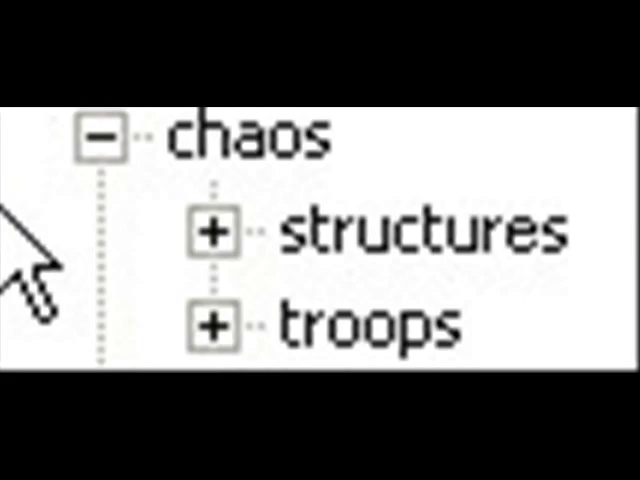
left_click(105, 133)
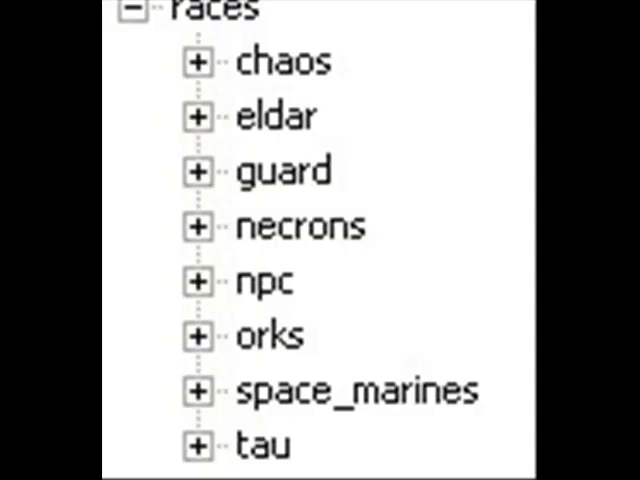